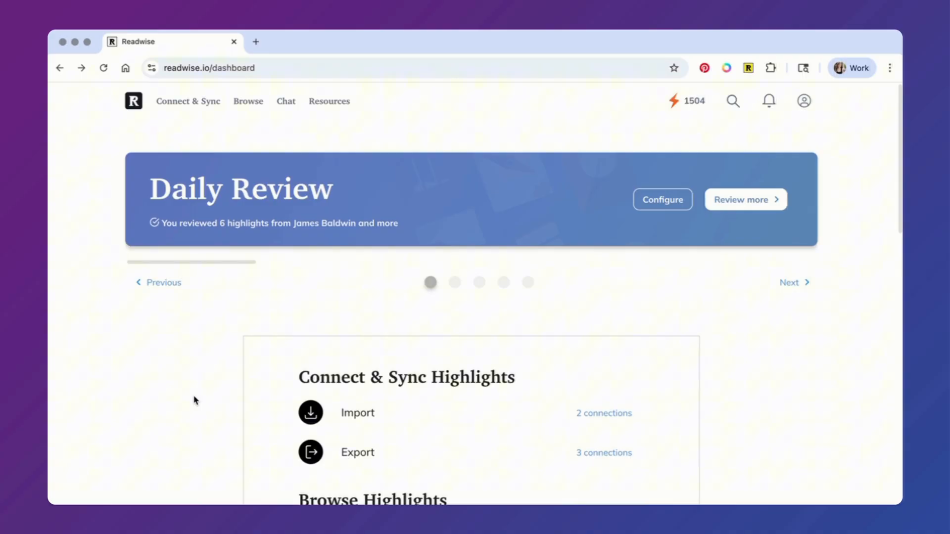
Browse the Import Highlights sources and read the help article on importing paper-book highlights.
click(187, 101)
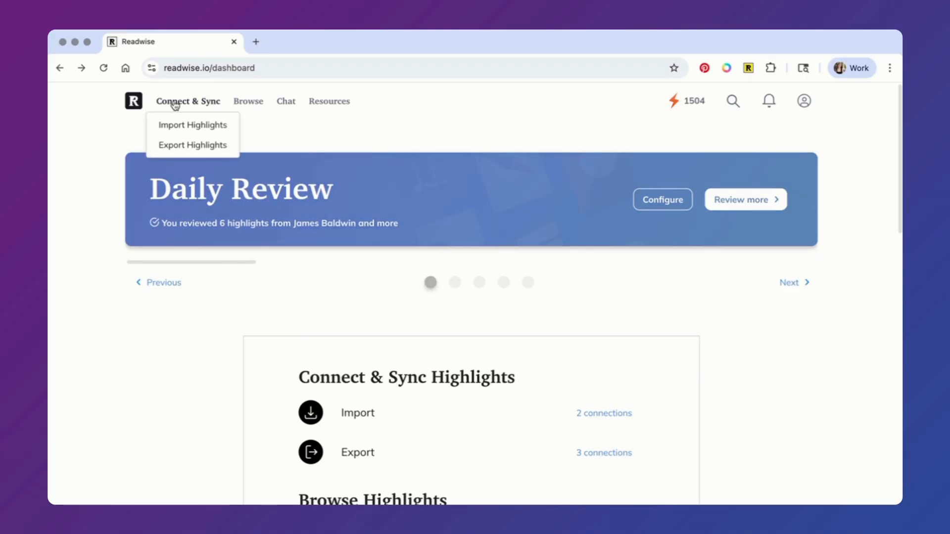
click(192, 124)
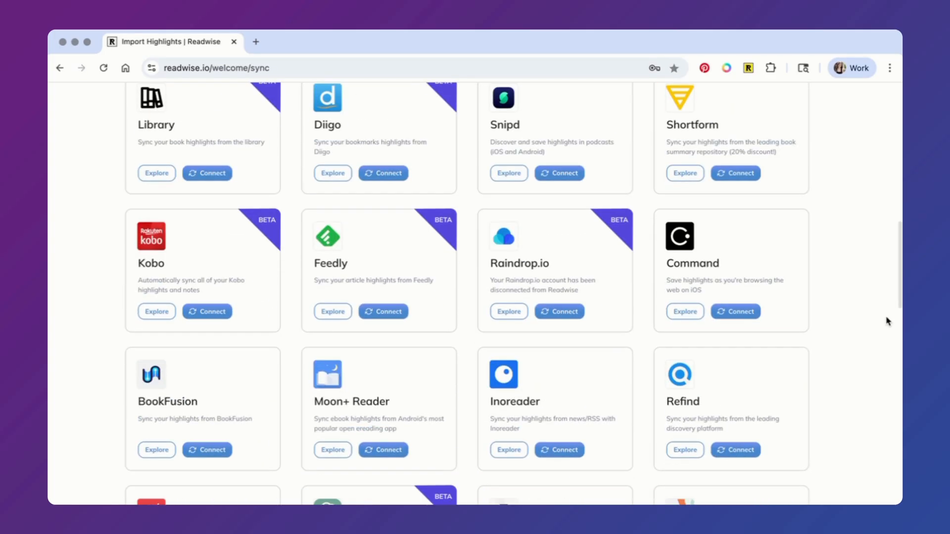
scroll(down, 3)
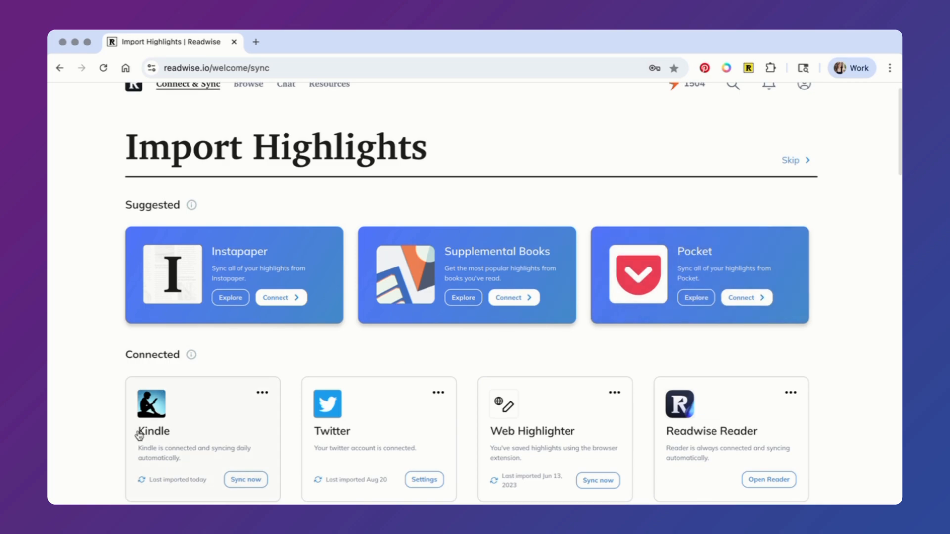
mouse_move(685, 448)
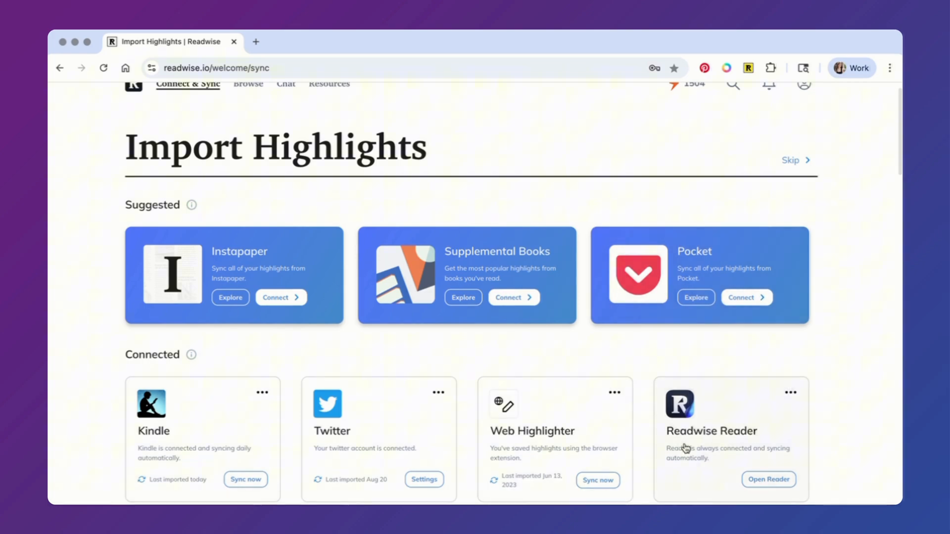
mouse_move(685, 452)
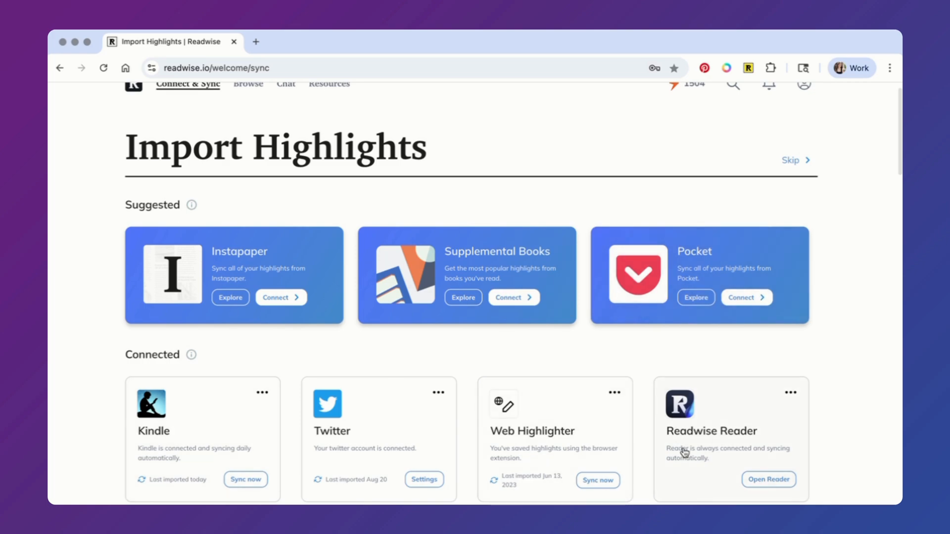
scroll(down, 3)
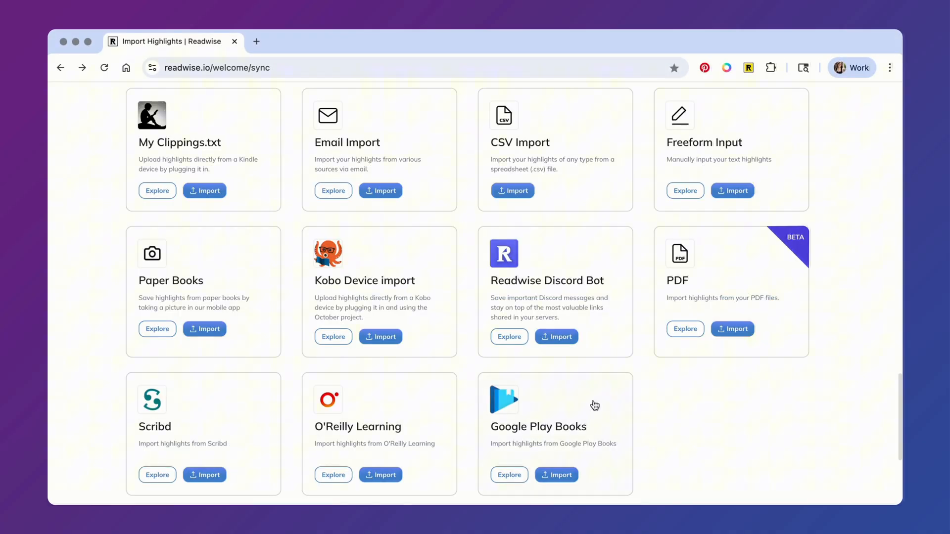
click(158, 329)
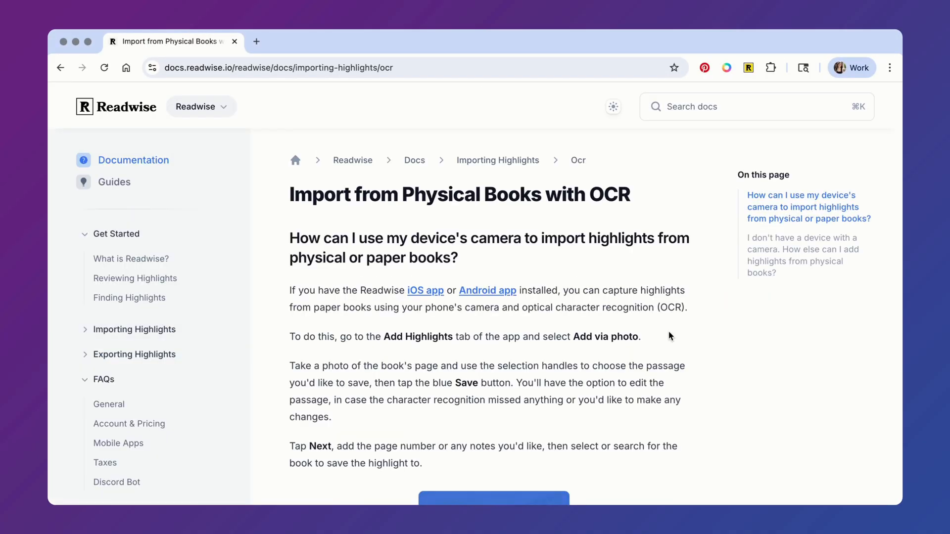
scroll(down, 3)
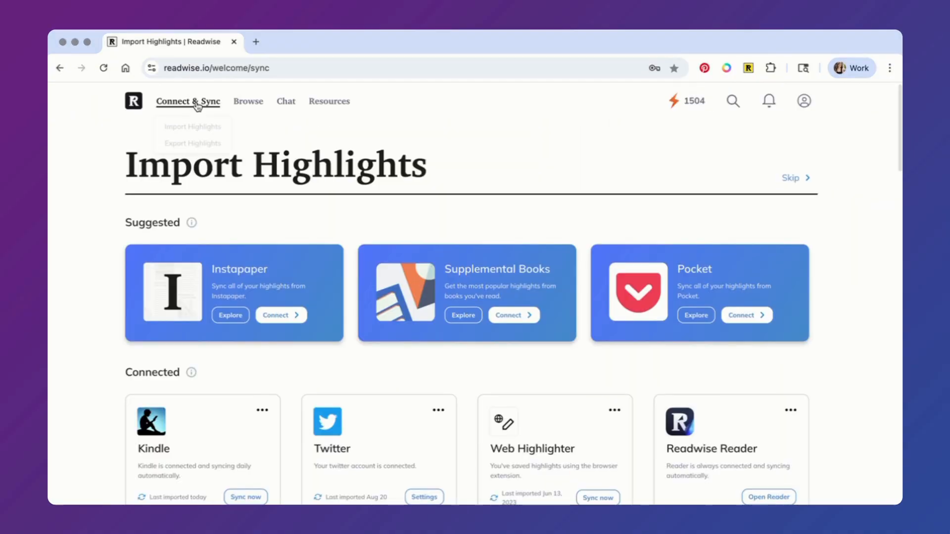
From Export Highlights, connect OneNote to reach its export preferences page.
click(193, 143)
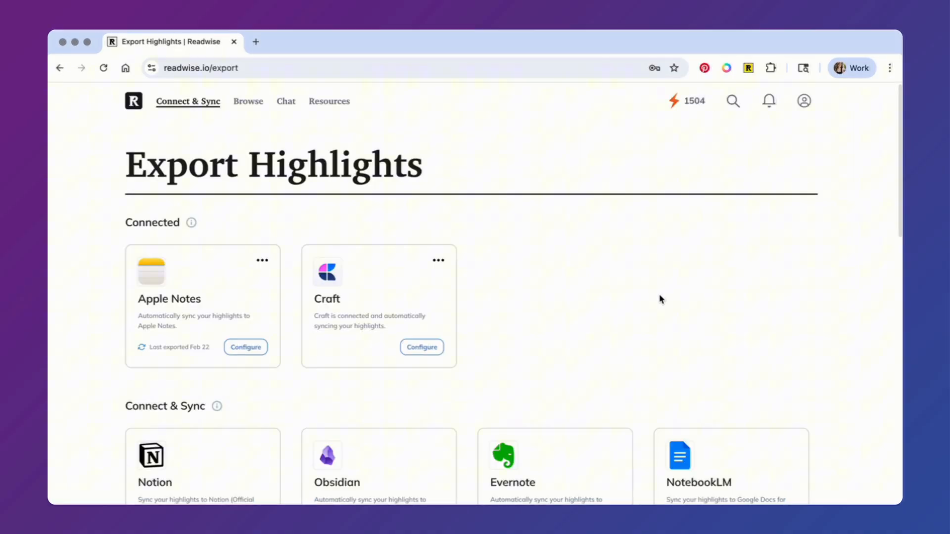
scroll(down, 3)
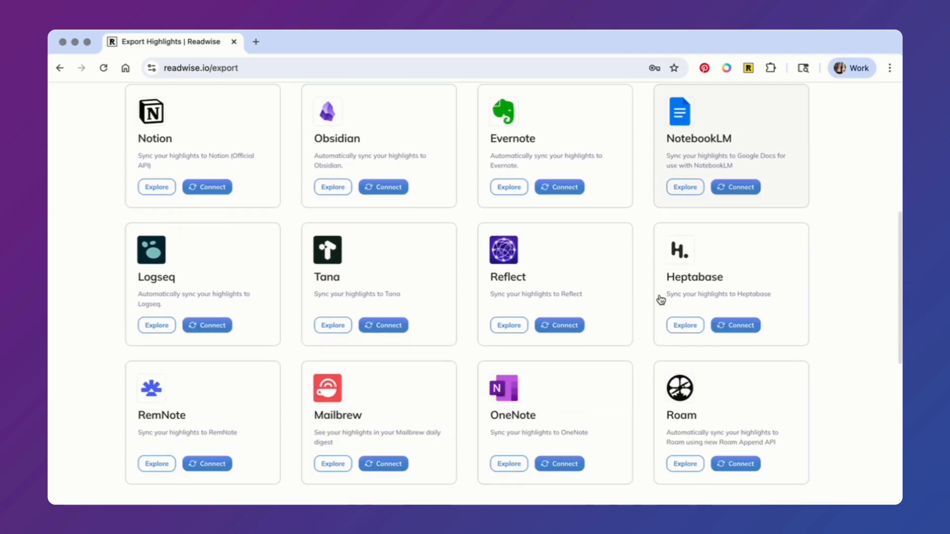
click(560, 239)
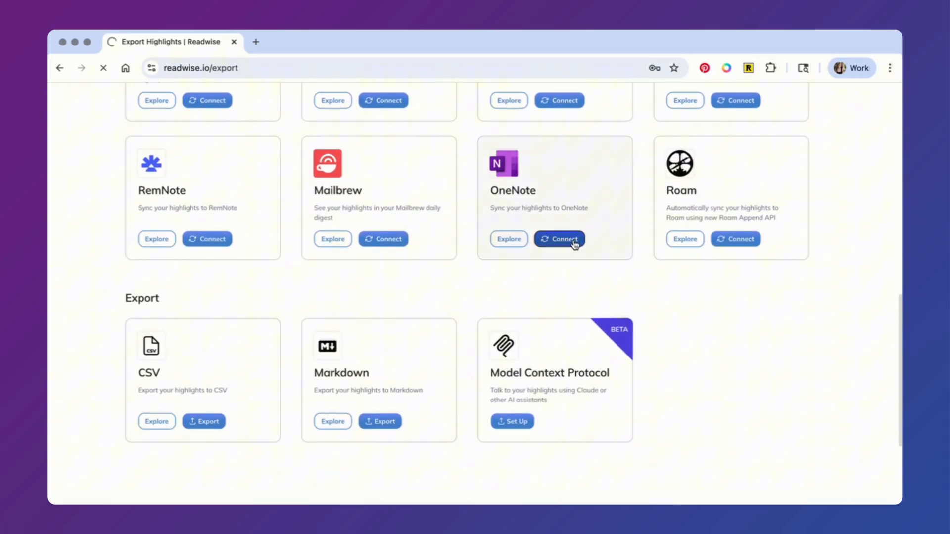
click(560, 239)
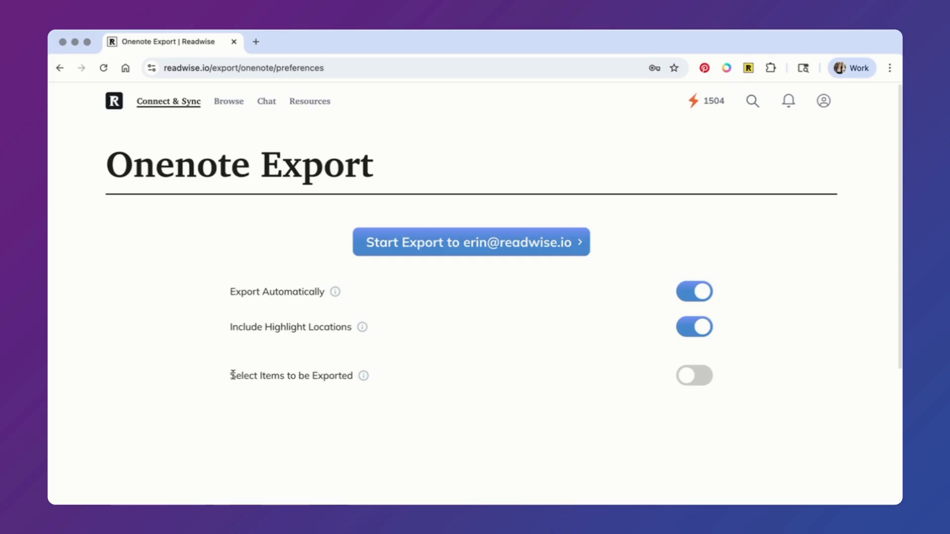
Enable 'Select Items to be Exported' to show the book list starting with The Dry Season.
click(694, 377)
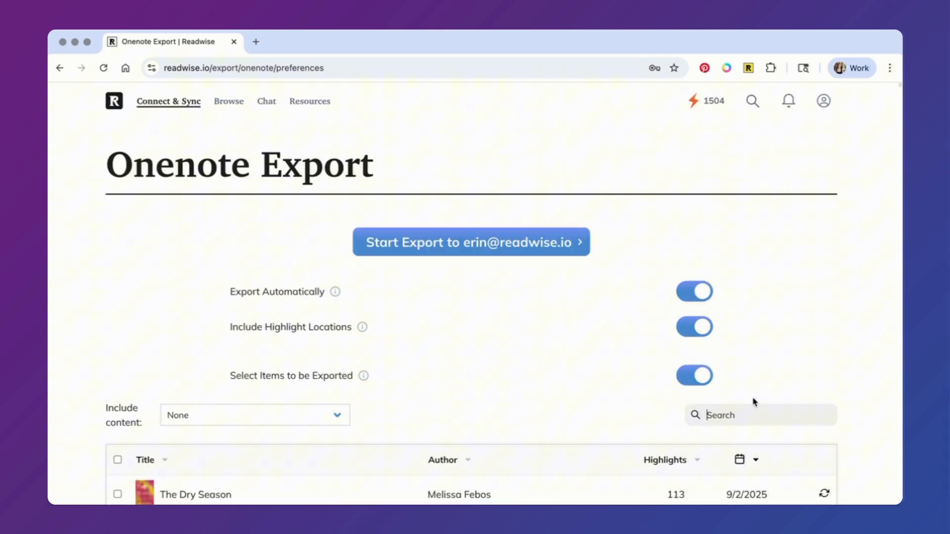
text(stop asking)
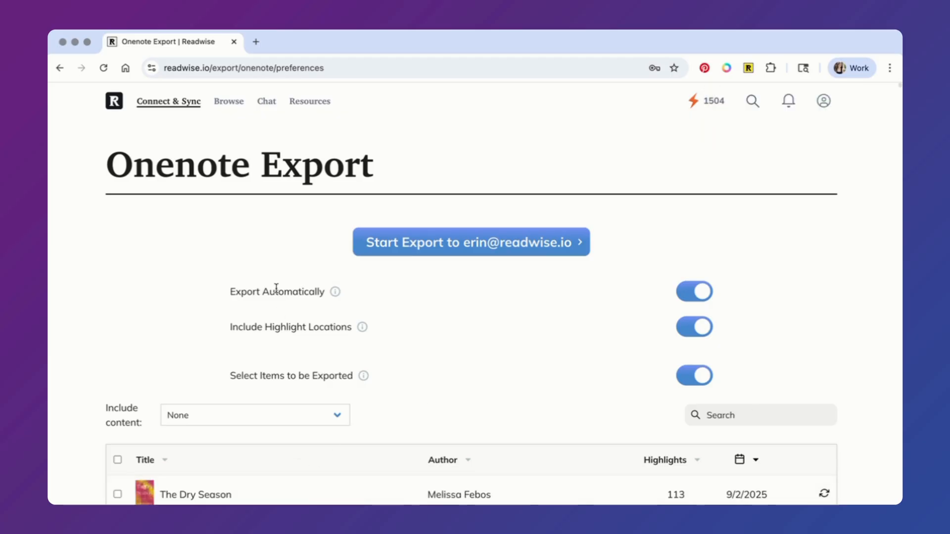
mouse_move(335, 293)
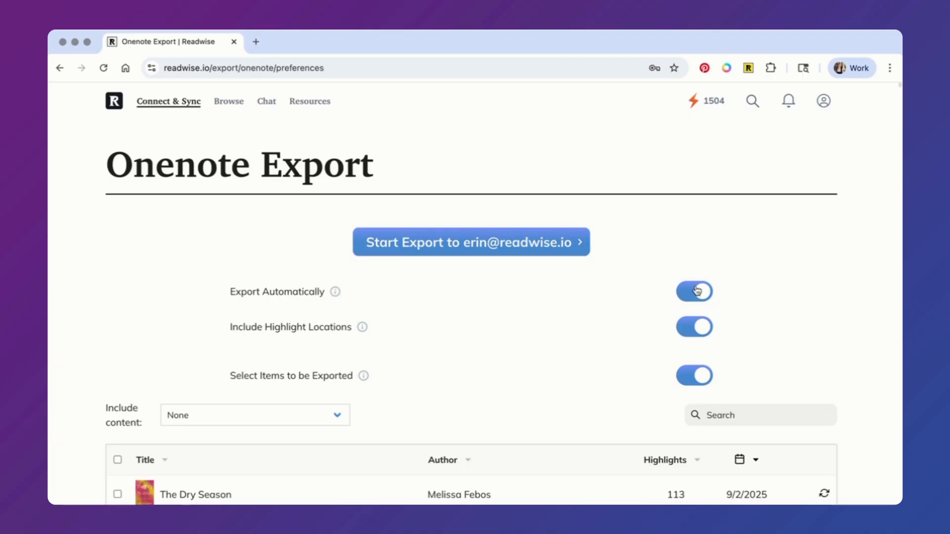
Disable 'Export Automatically' and start the export to OneNote.
click(694, 291)
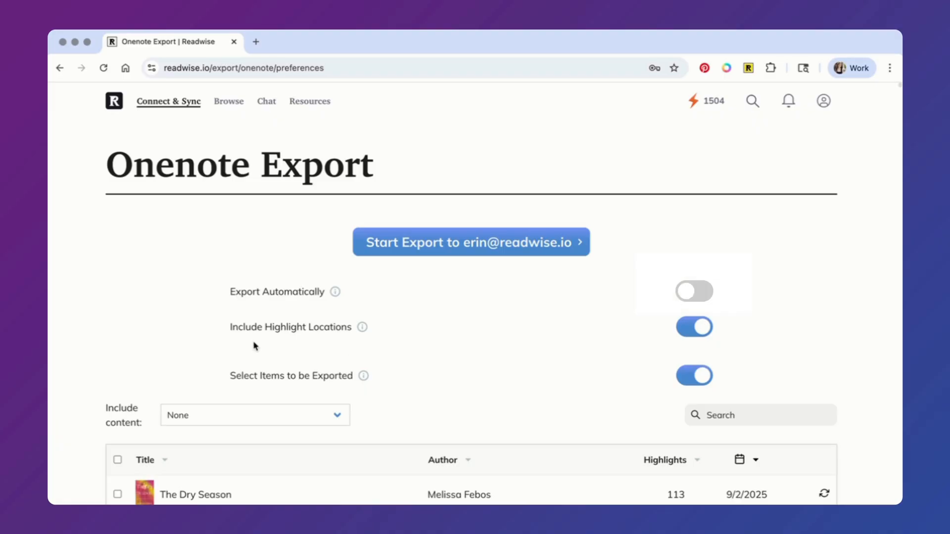
mouse_move(282, 339)
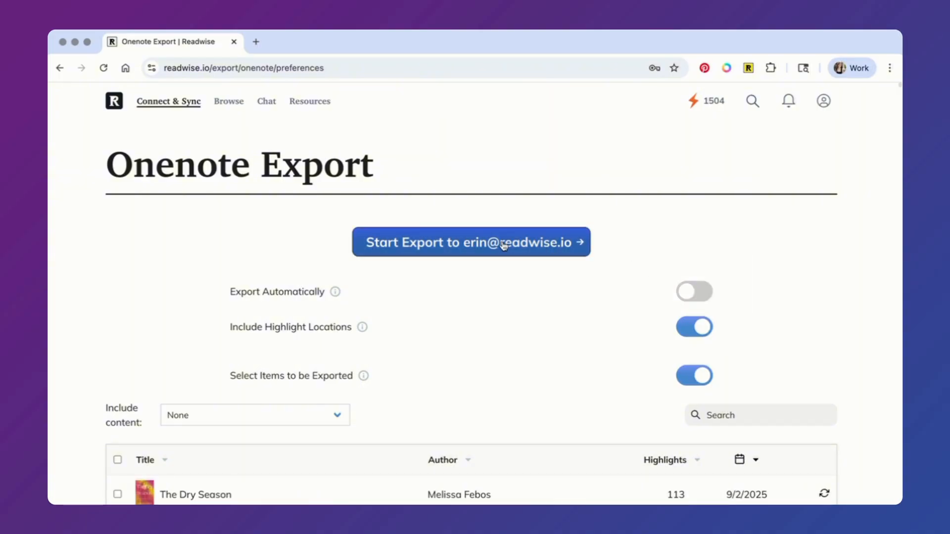
click(471, 242)
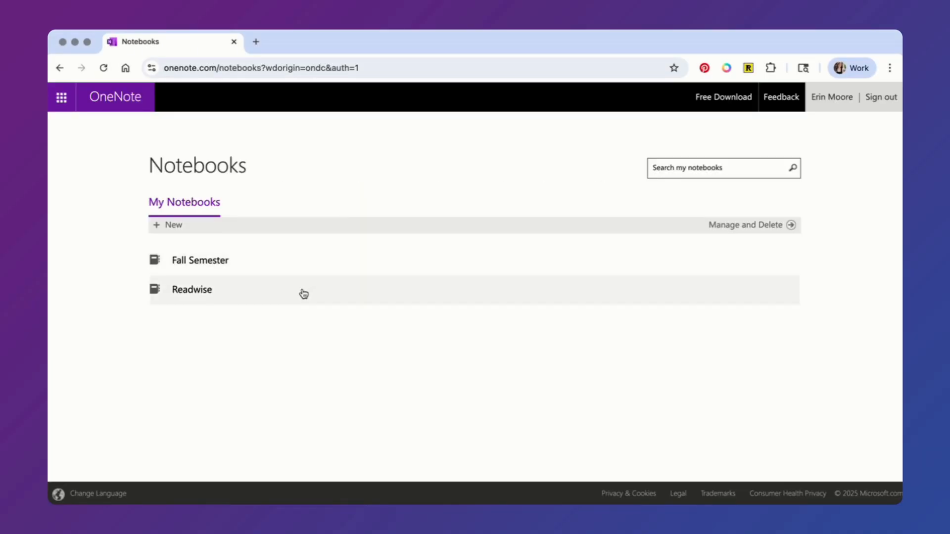
Open the Readwise notebook and view The Crisis of Narration page under Books.
click(192, 289)
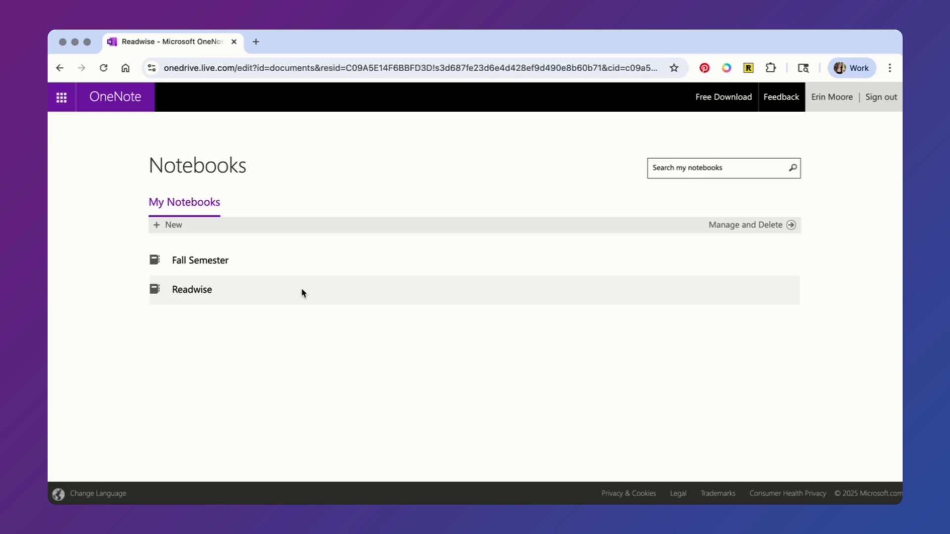
click(192, 290)
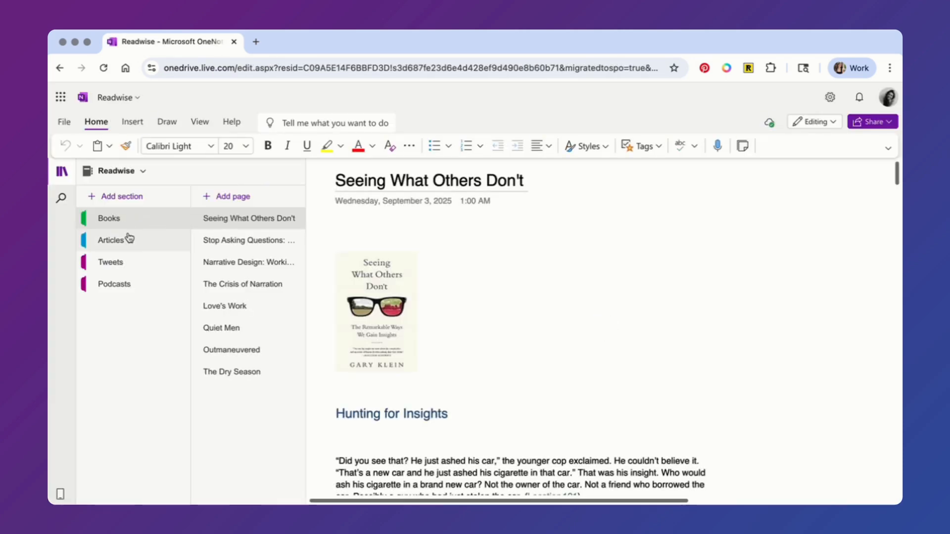
click(242, 284)
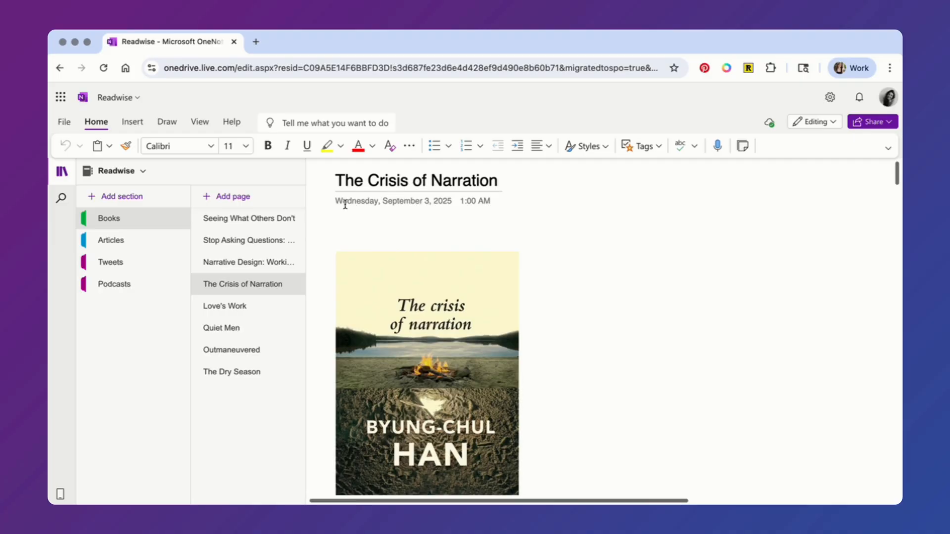
Scroll through The Crisis of Narration highlights and open one via 'View Highlight' in Readwise Reader.
scroll(down, 3)
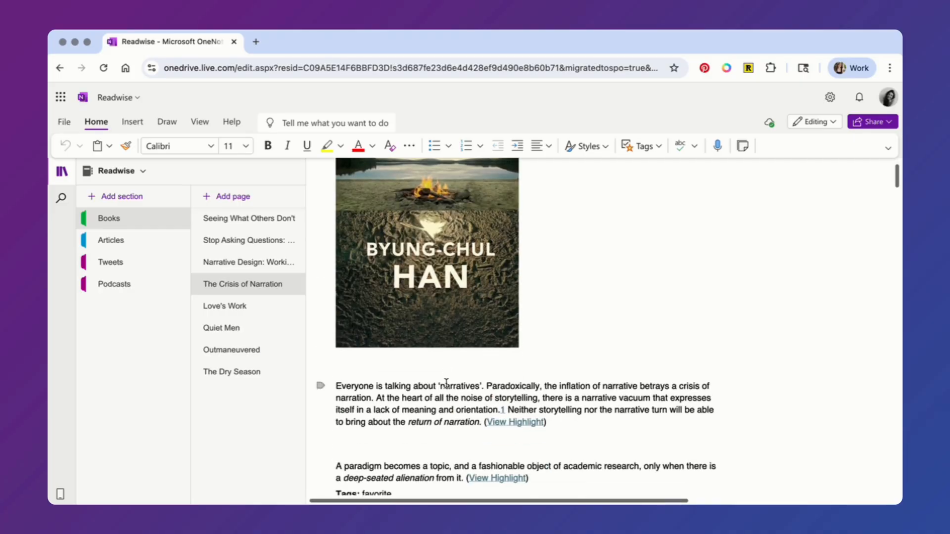
scroll(down, 3)
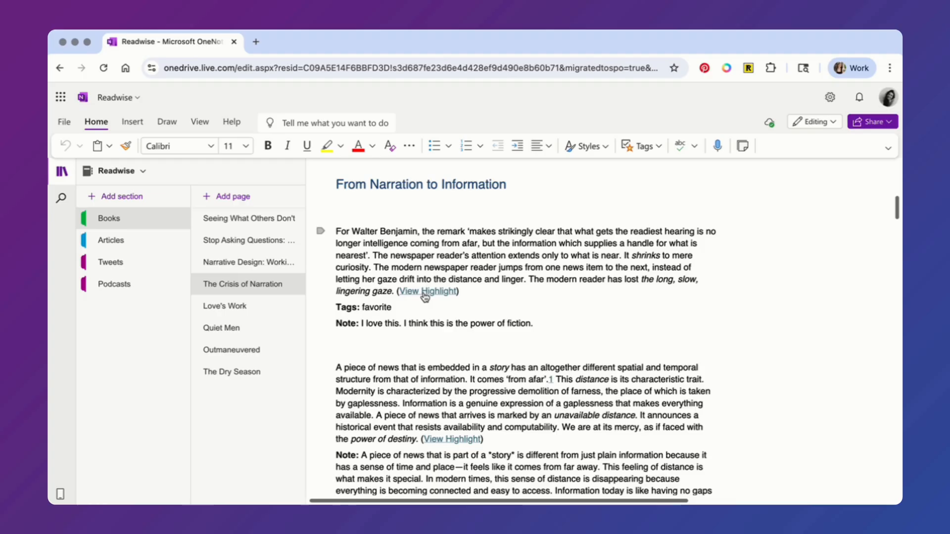
click(428, 291)
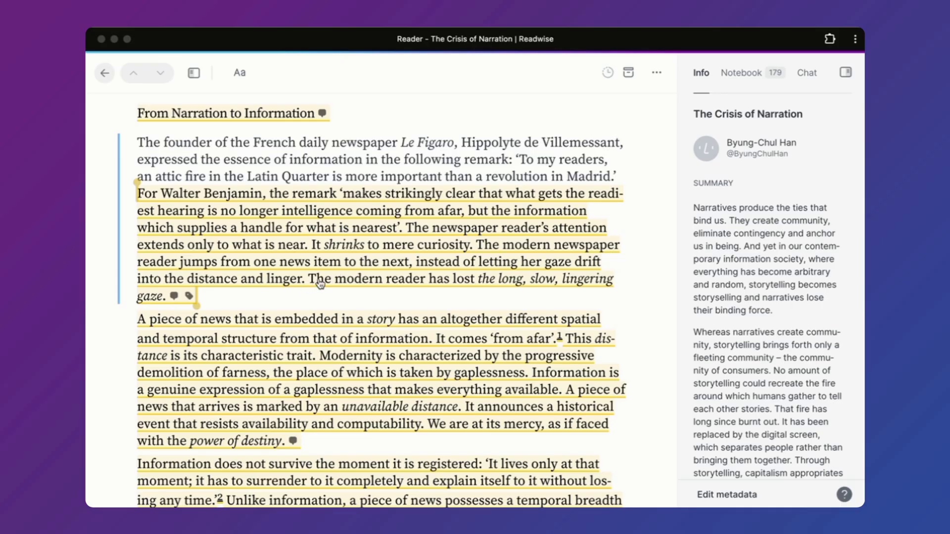
mouse_move(377, 287)
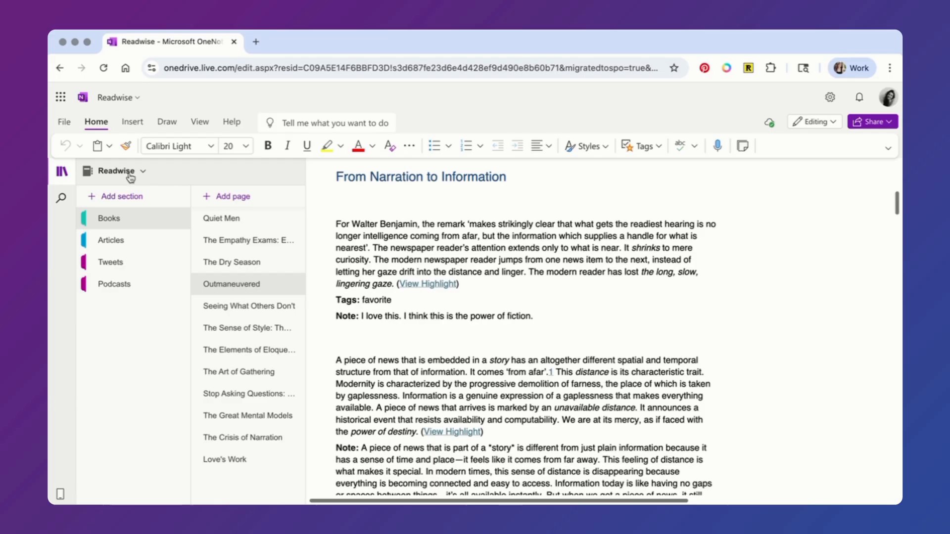
Open the notebook dropdown listing the Readwise and Fall Semester notebooks.
click(127, 172)
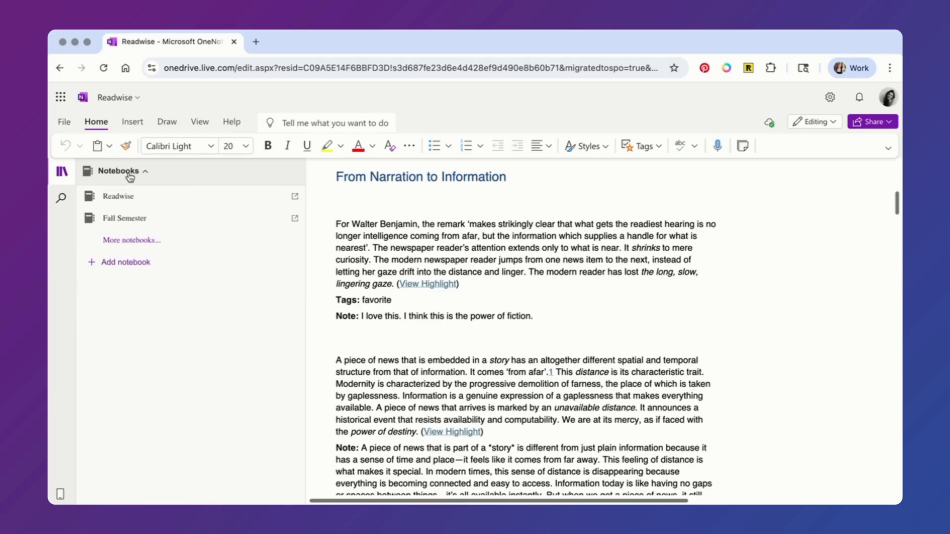
mouse_move(119, 198)
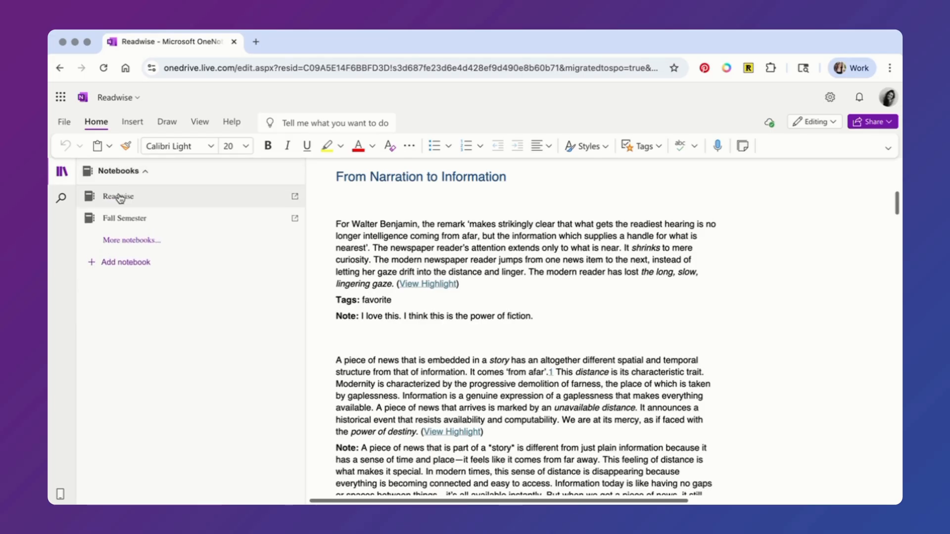